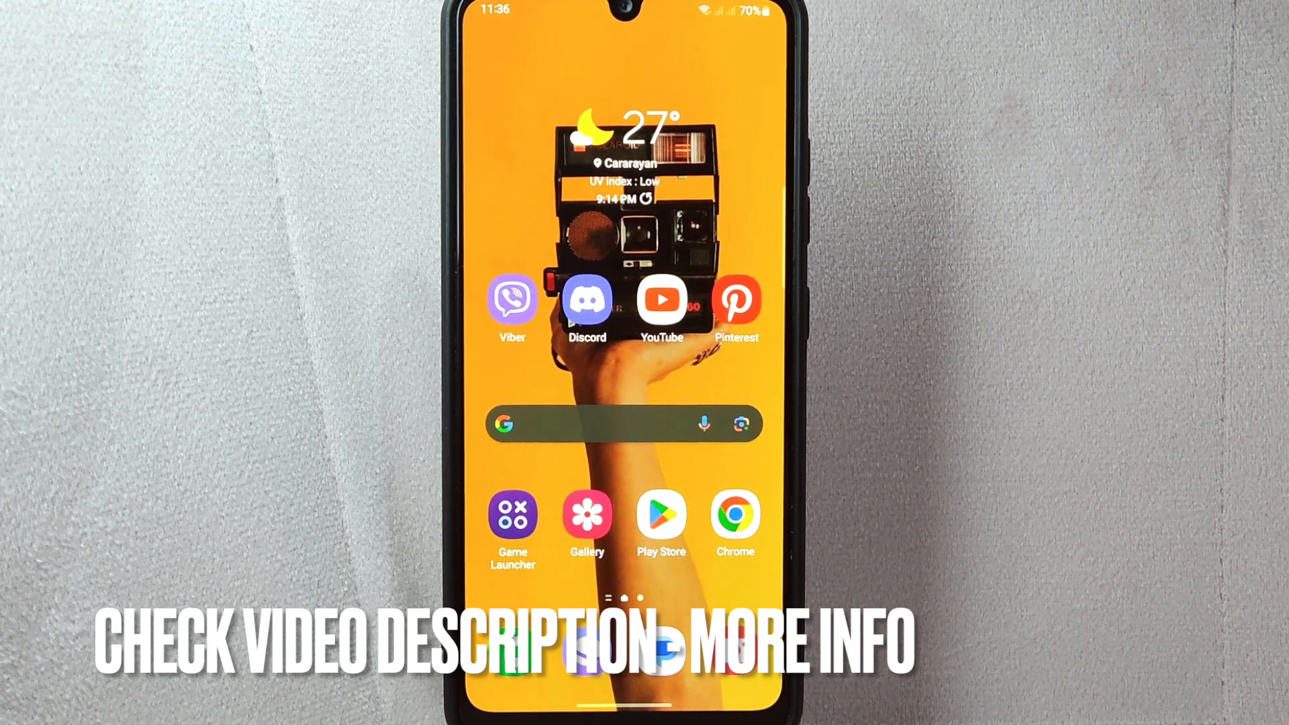
Launch Viber from the Android home screen to reach the chat list.
{"action": "left_click", "coordinate": [512, 298]}
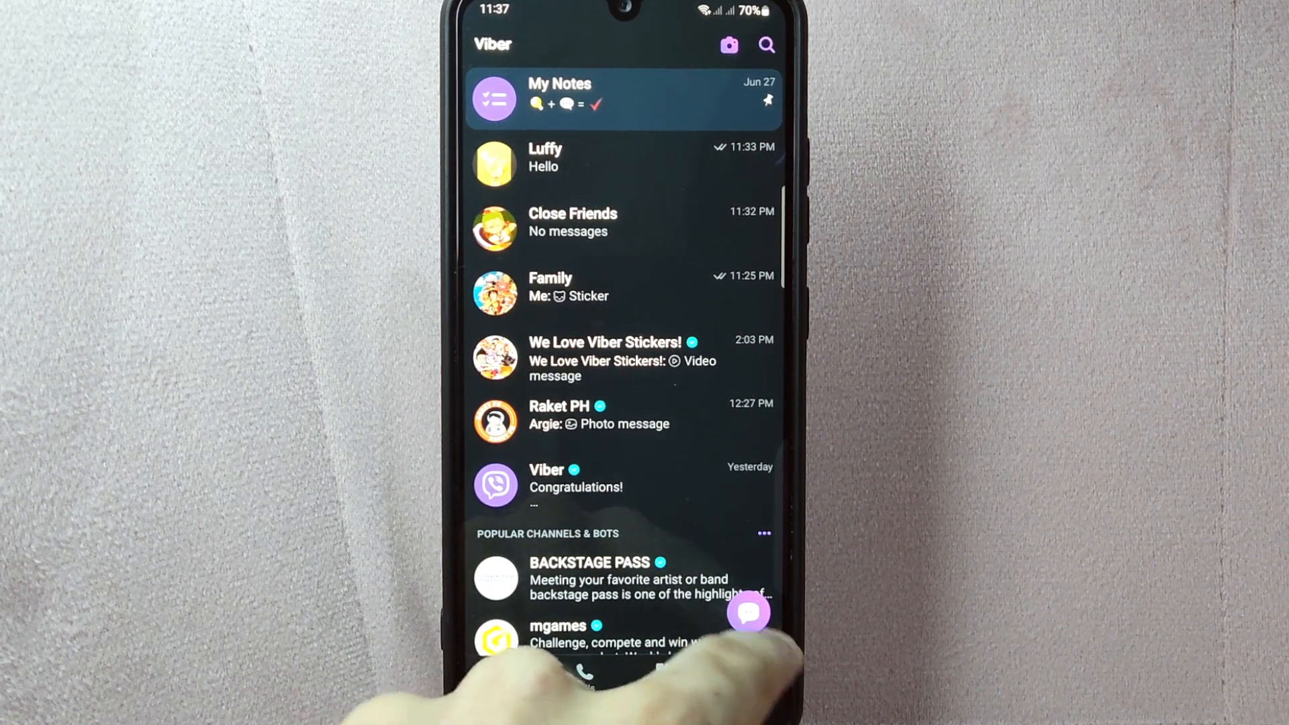
Switch to the More tab to show the profile and account options.
{"action": "left_click", "coordinate": [740, 674]}
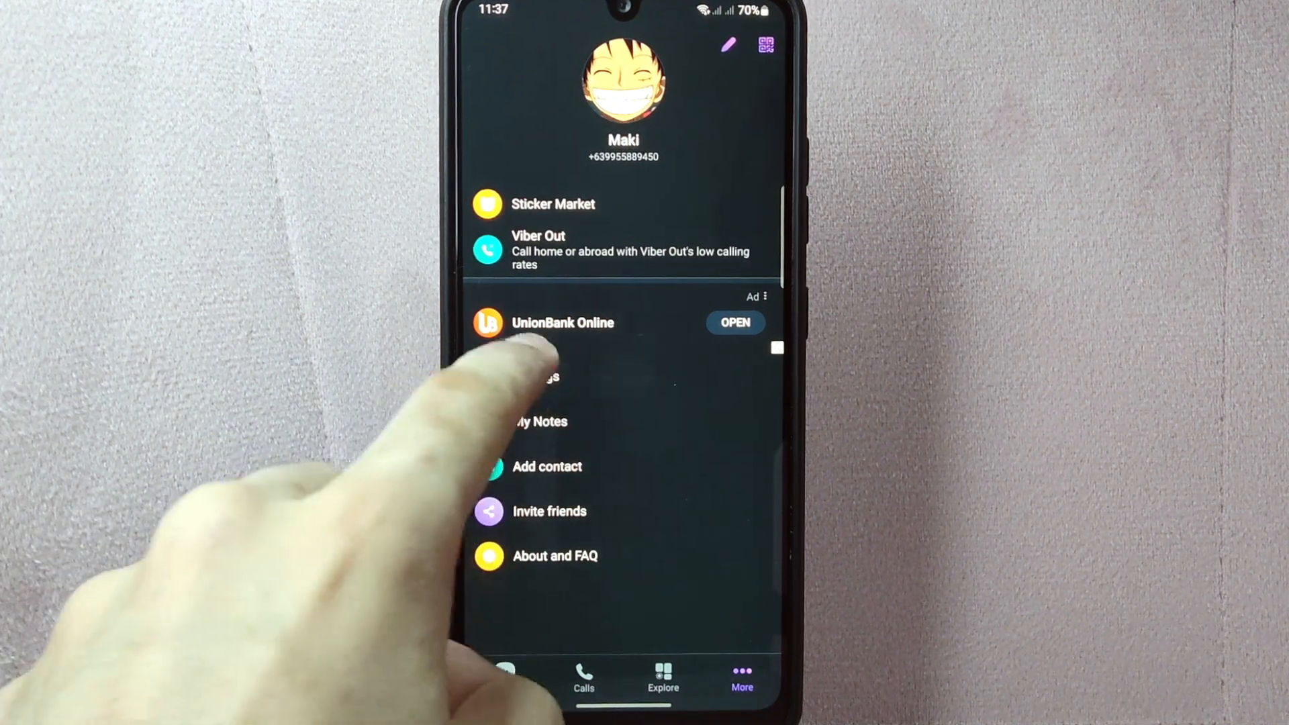
Go through Settings and Privacy to open the Block list with one blocked user.
{"action": "left_click", "coordinate": [542, 377]}
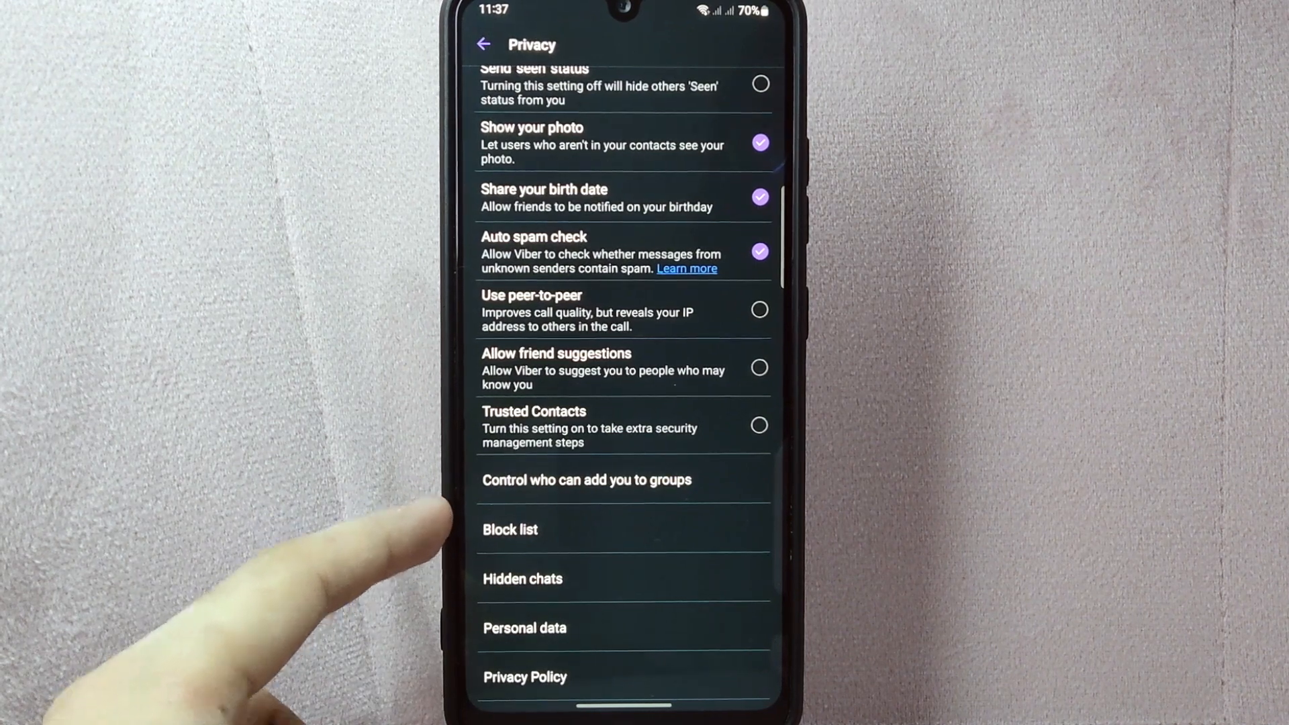
{"action": "left_click", "coordinate": [510, 530]}
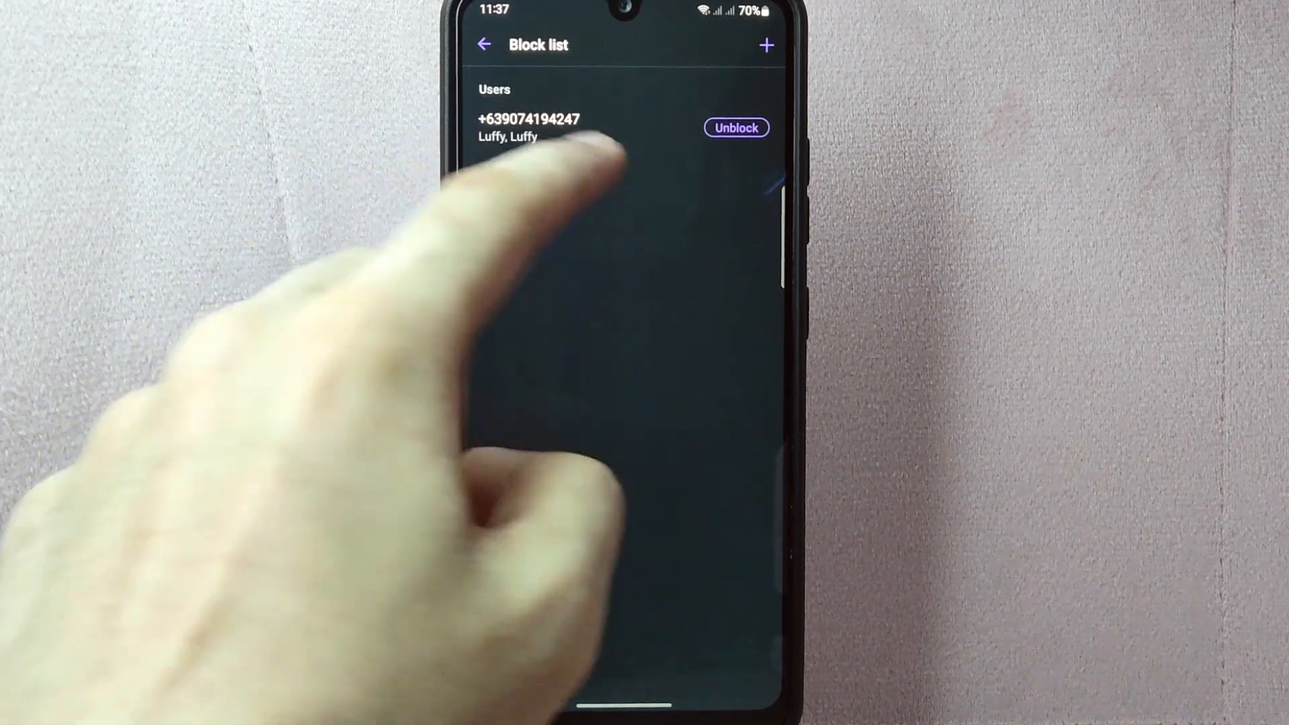
Unblock the single blocked number, leaving the block list empty.
{"action": "left_click", "coordinate": [736, 128]}
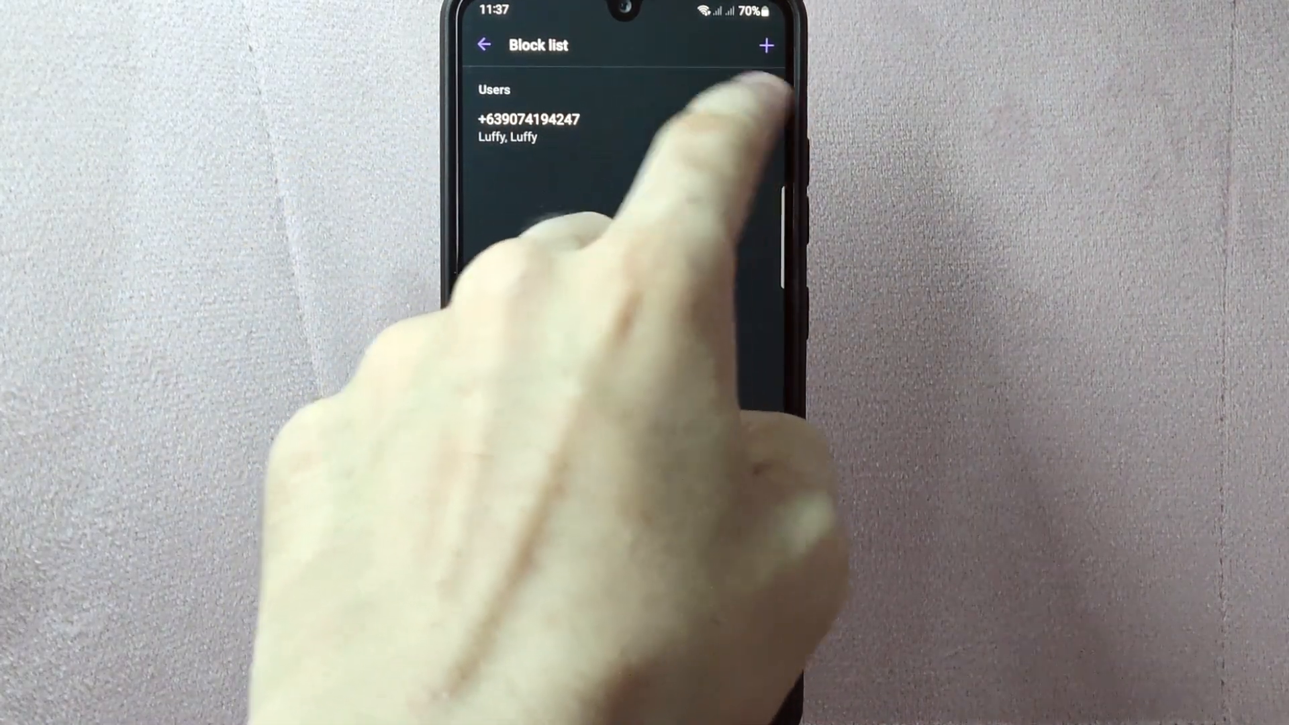
{"action": "left_click", "coordinate": [527, 127]}
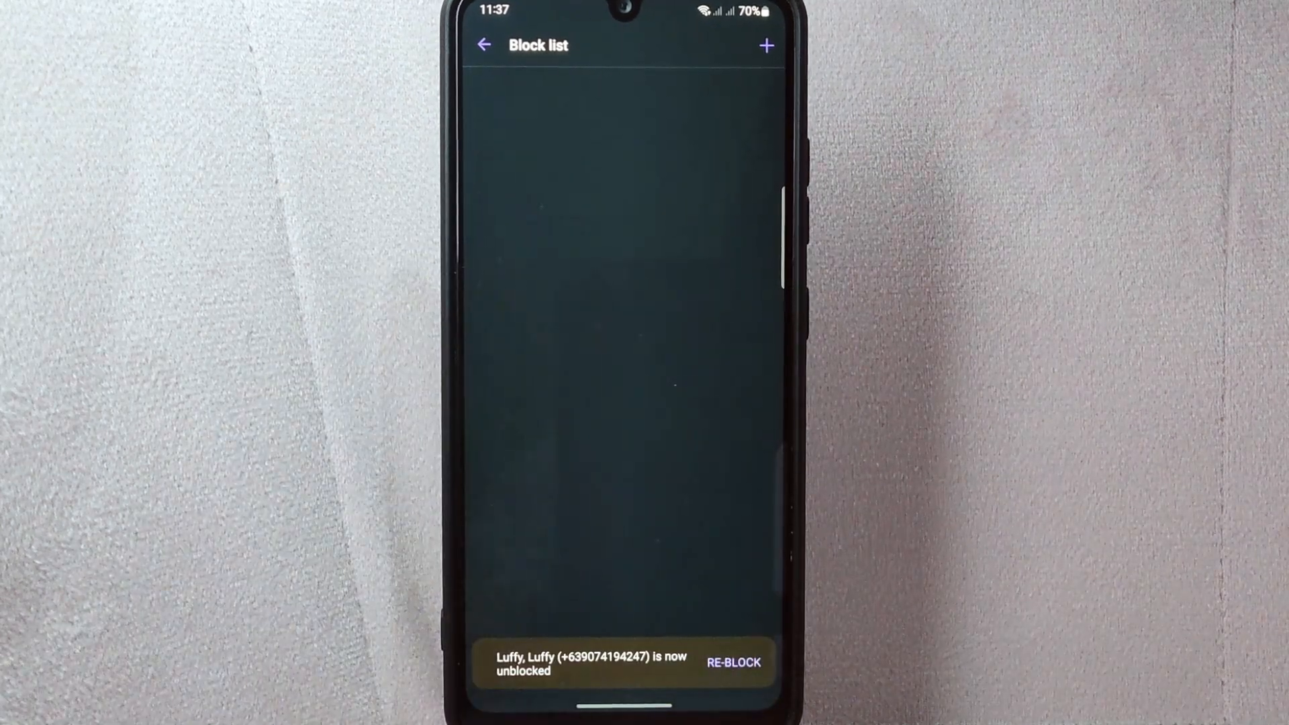